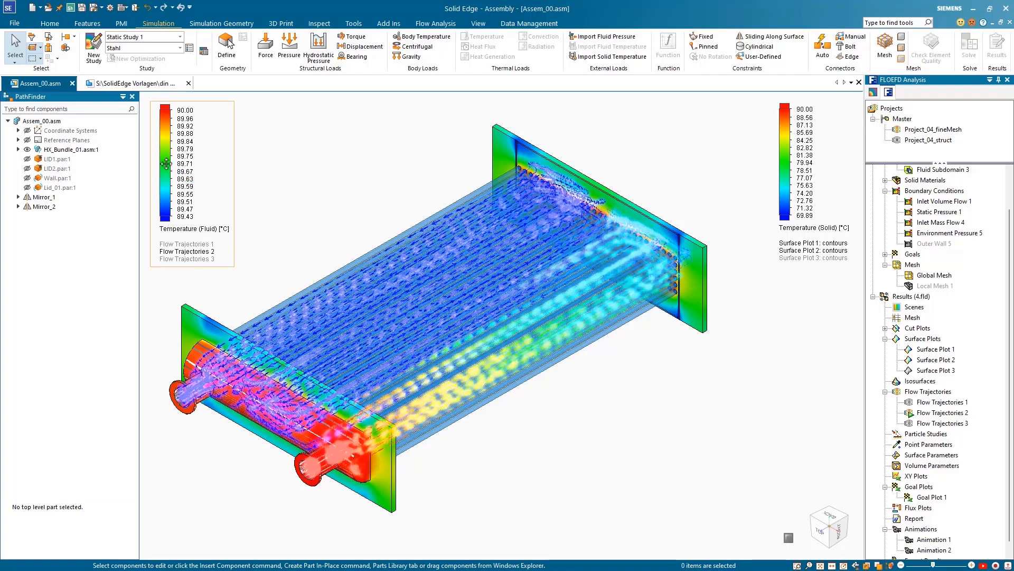
# Hide all surface plots and all flow trajectories in the FloEFD Analysis tree
pyautogui.click(942, 413)
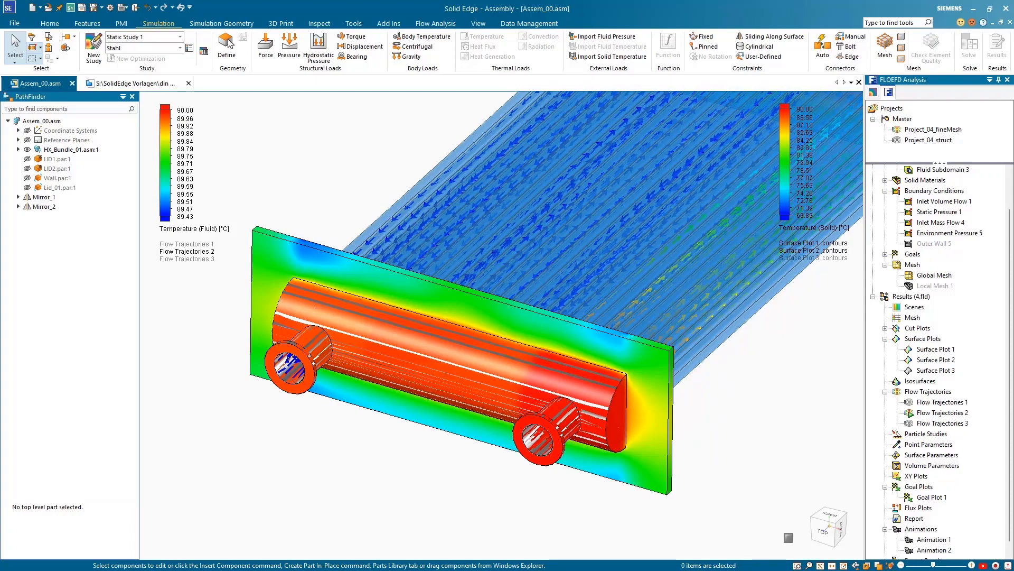
pyautogui.rightClick(928, 339)
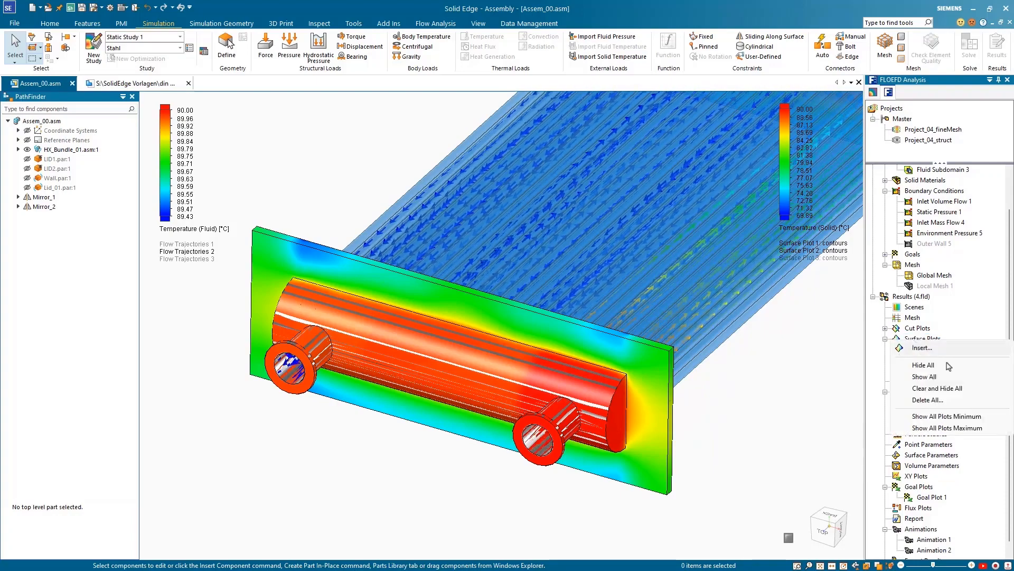
pyautogui.click(923, 364)
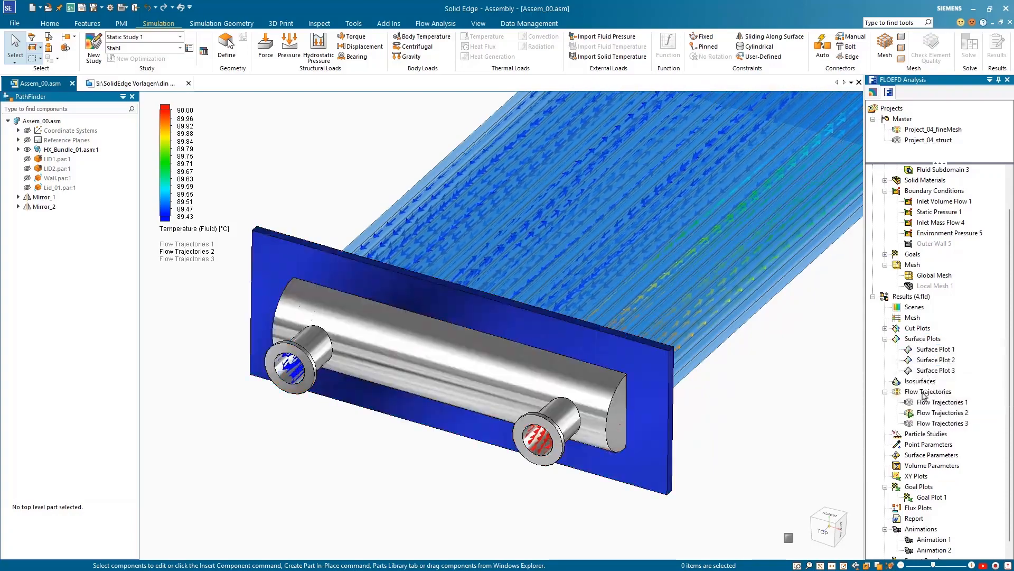
pyautogui.rightClick(935, 391)
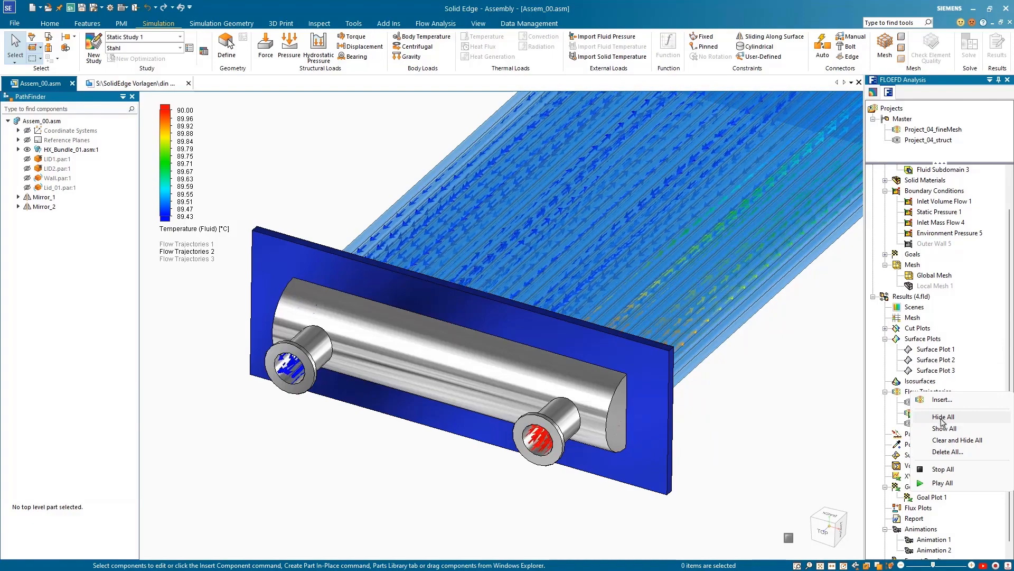
pyautogui.click(943, 417)
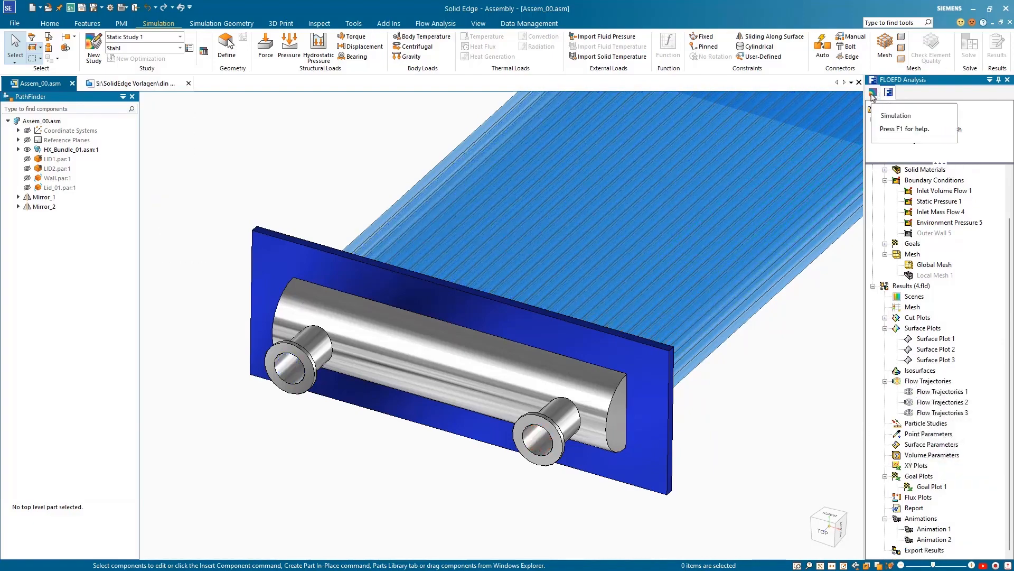
# Import solid temperatures from the flow .fld results file and solve the static study
pyautogui.click(873, 108)
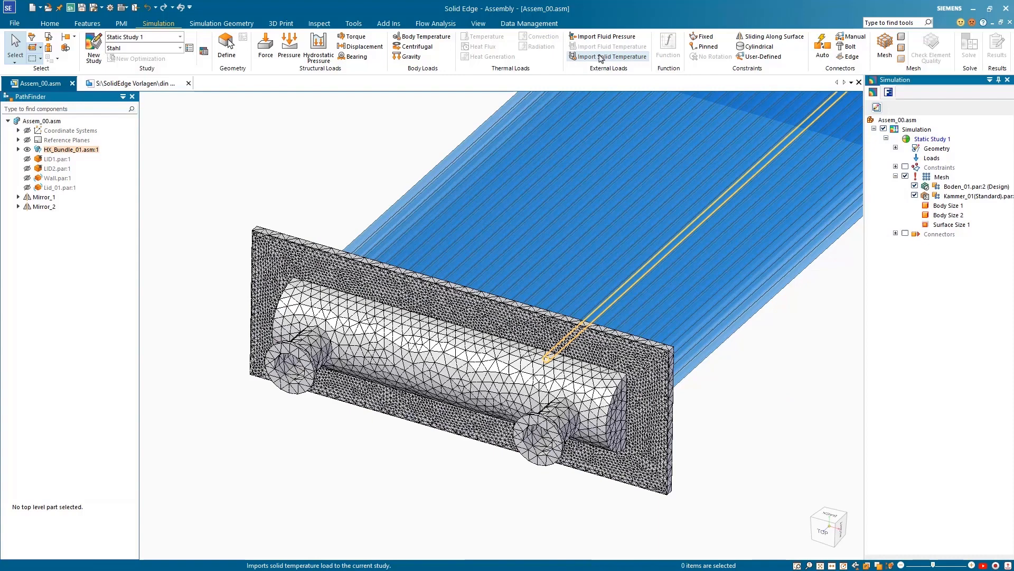
pyautogui.click(608, 56)
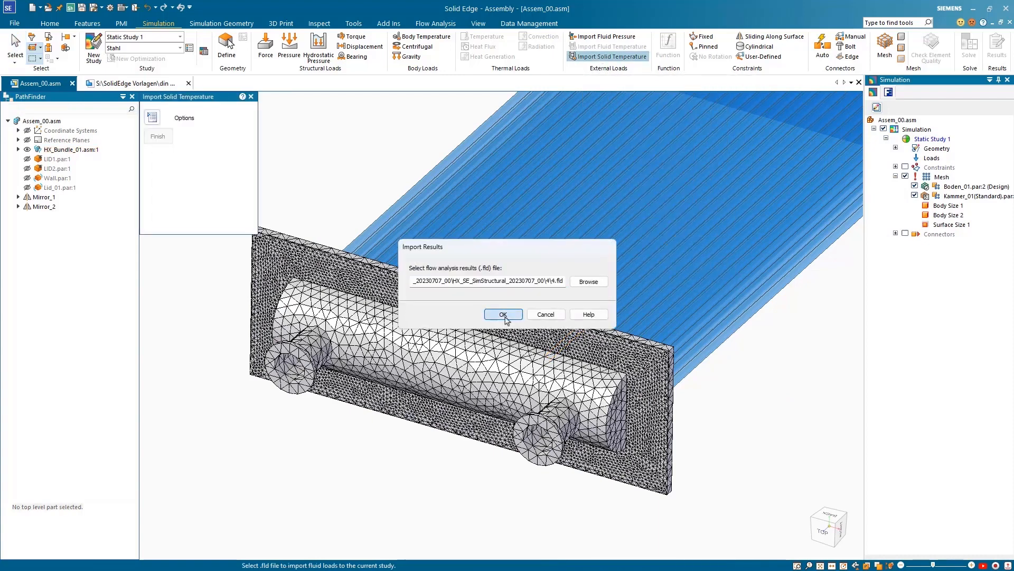
pyautogui.click(503, 314)
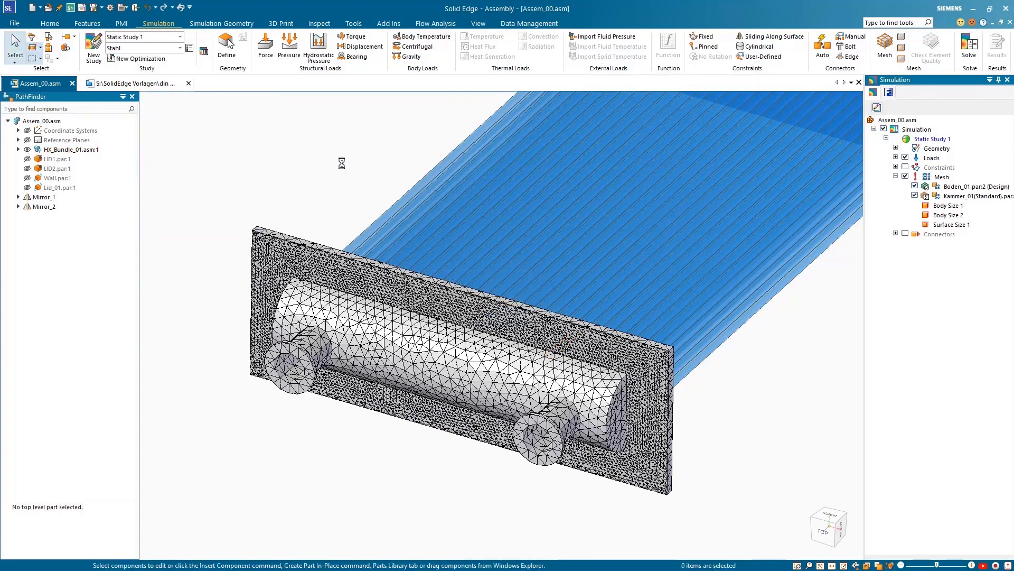
pyautogui.moveTo(968, 49)
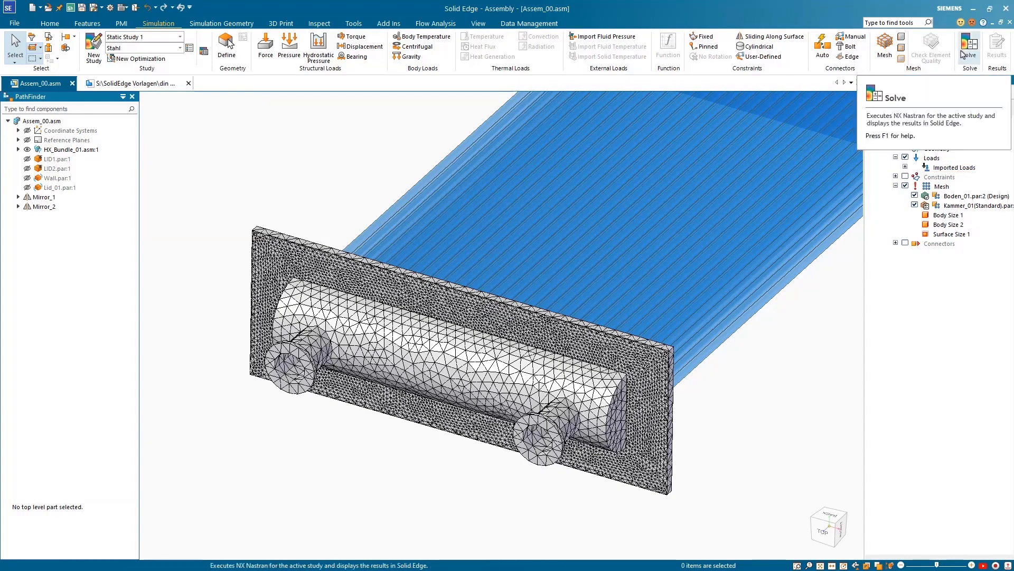
pyautogui.click(969, 46)
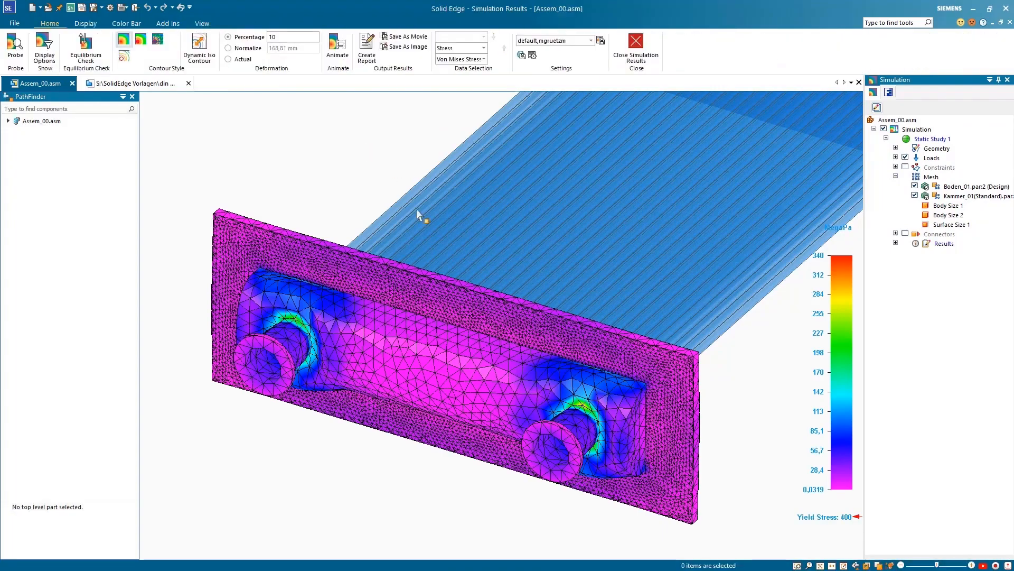
# Set deformation to 5 percent, view the probe table, and close the stress results
pyautogui.click(291, 37)
pyautogui.write('5')
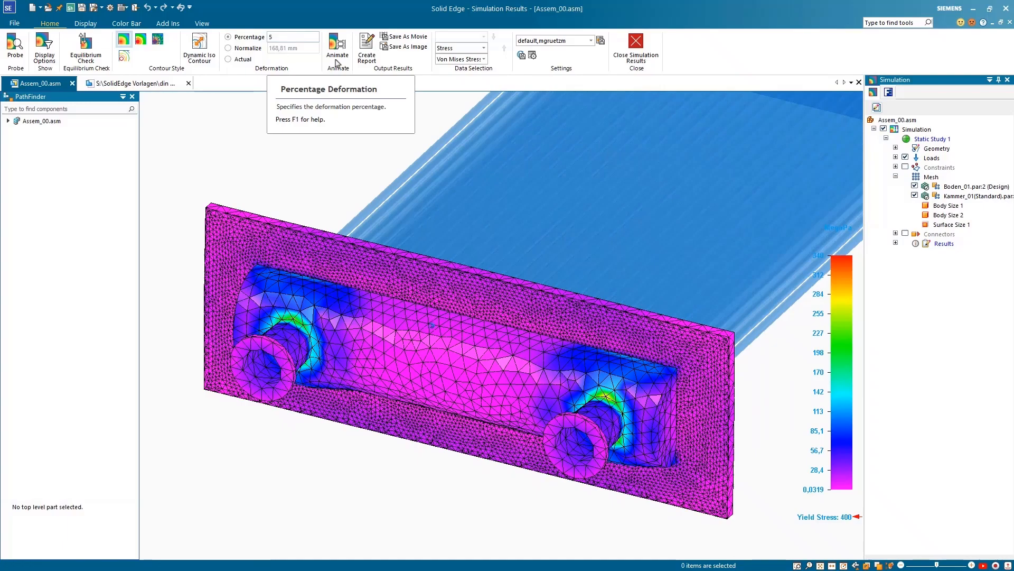
pyautogui.click(14, 50)
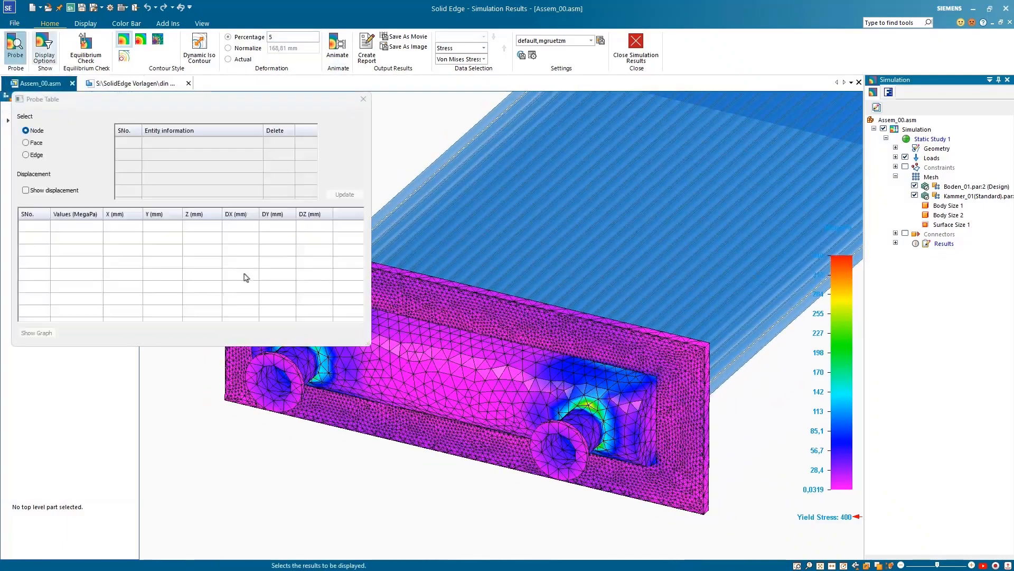
pyautogui.click(594, 388)
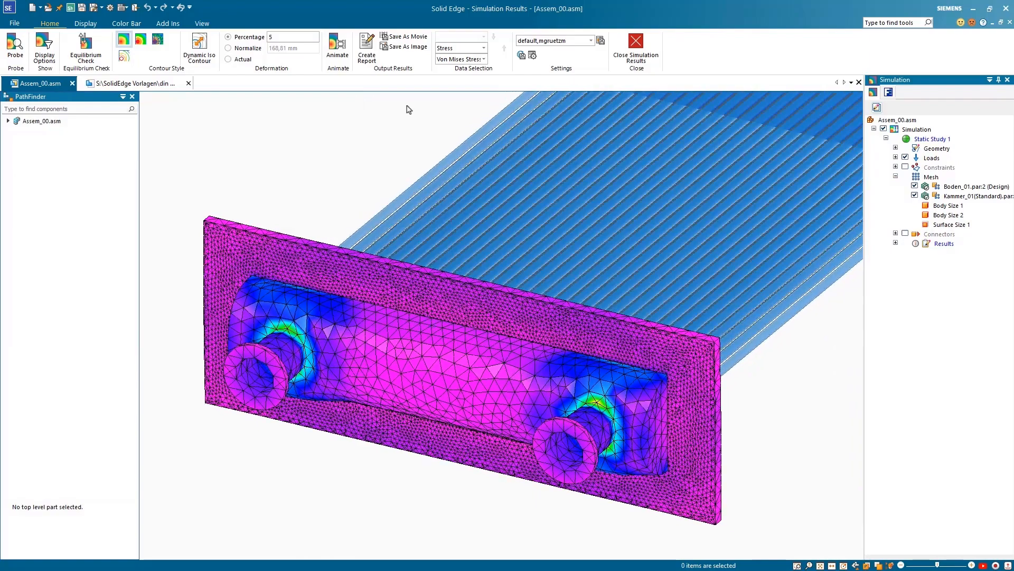
pyautogui.click(635, 49)
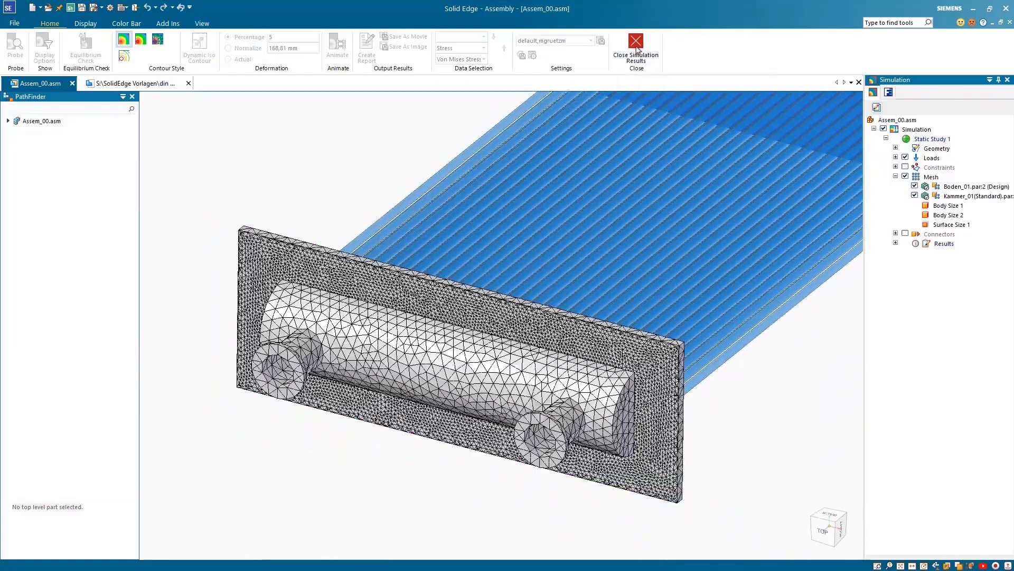
# Show Kammer_01's stress results at 5 percent deformation, then close them
pyautogui.click(635, 51)
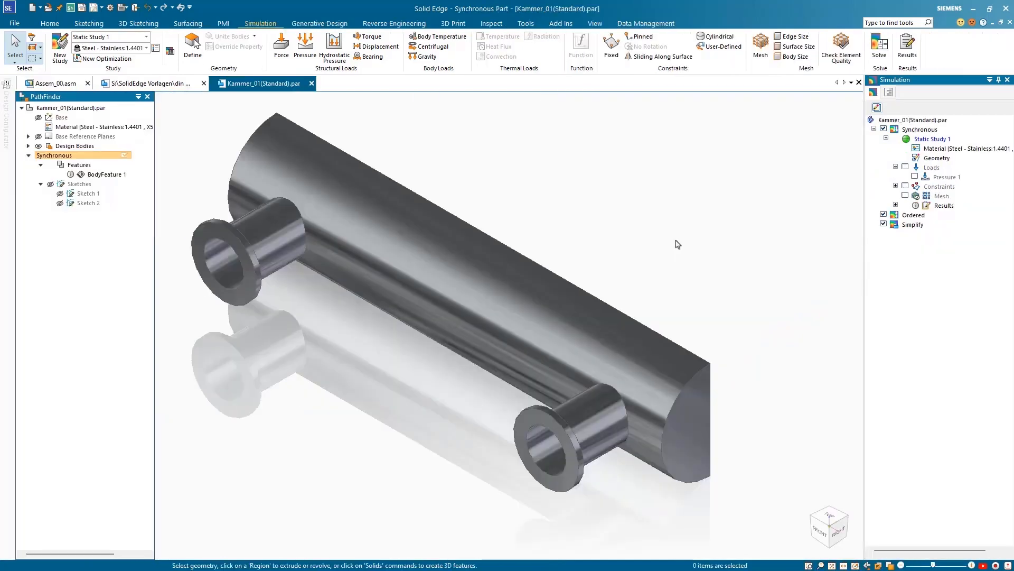
pyautogui.moveTo(744, 223)
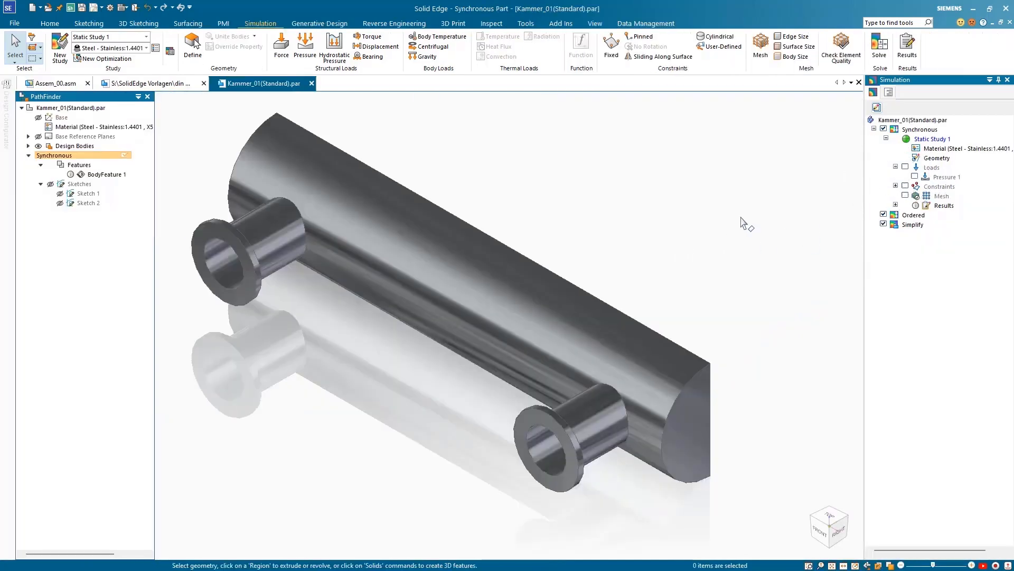
pyautogui.click(907, 49)
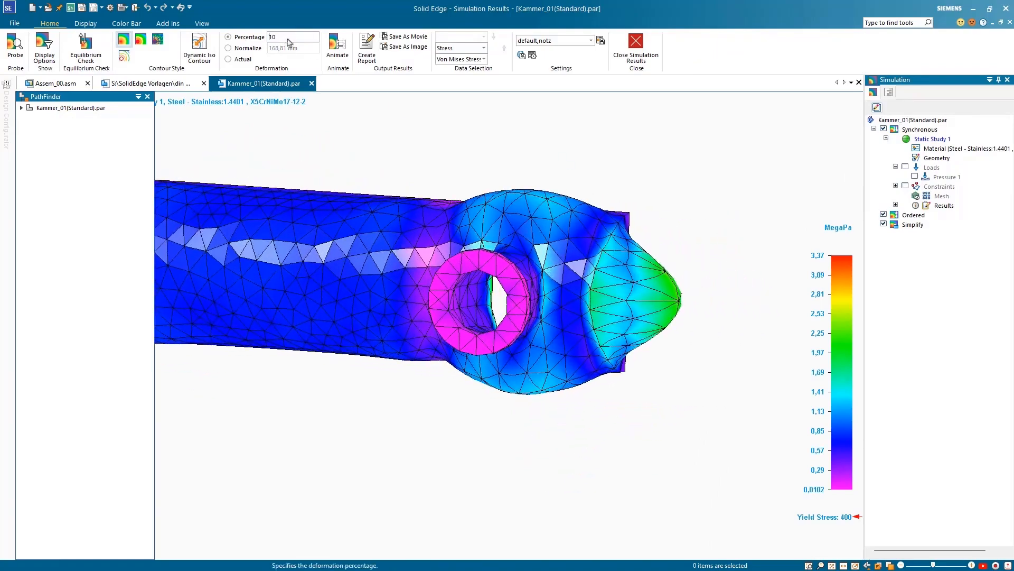
pyautogui.write('5')
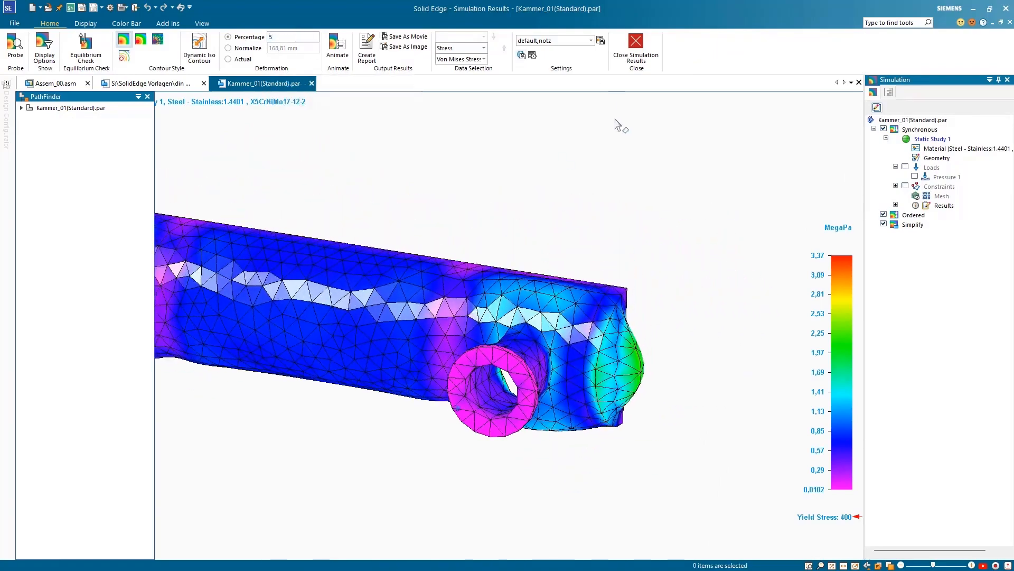
pyautogui.click(634, 49)
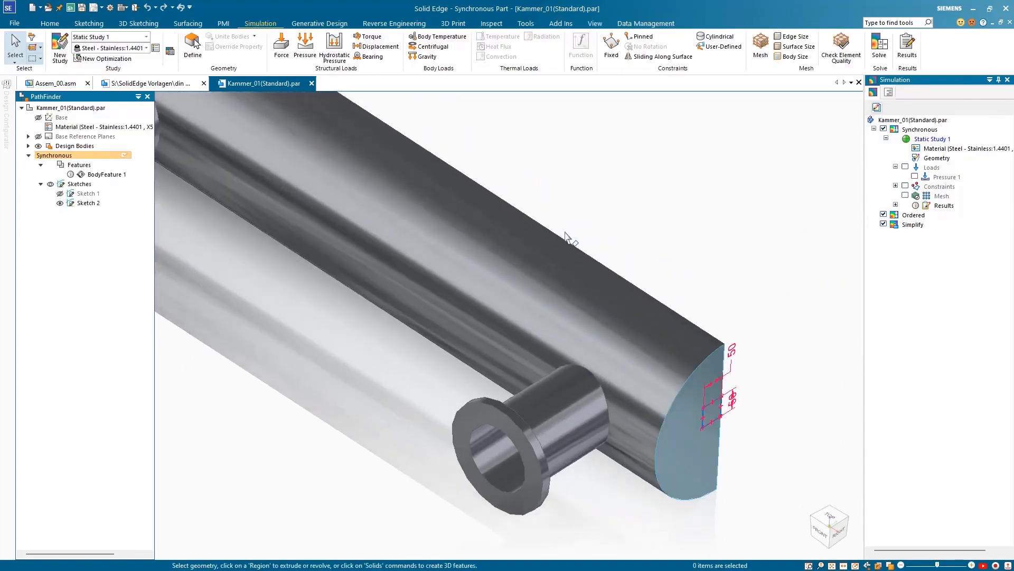
# Place a sketch point at the centre of the chamber's end face
pyautogui.click(89, 23)
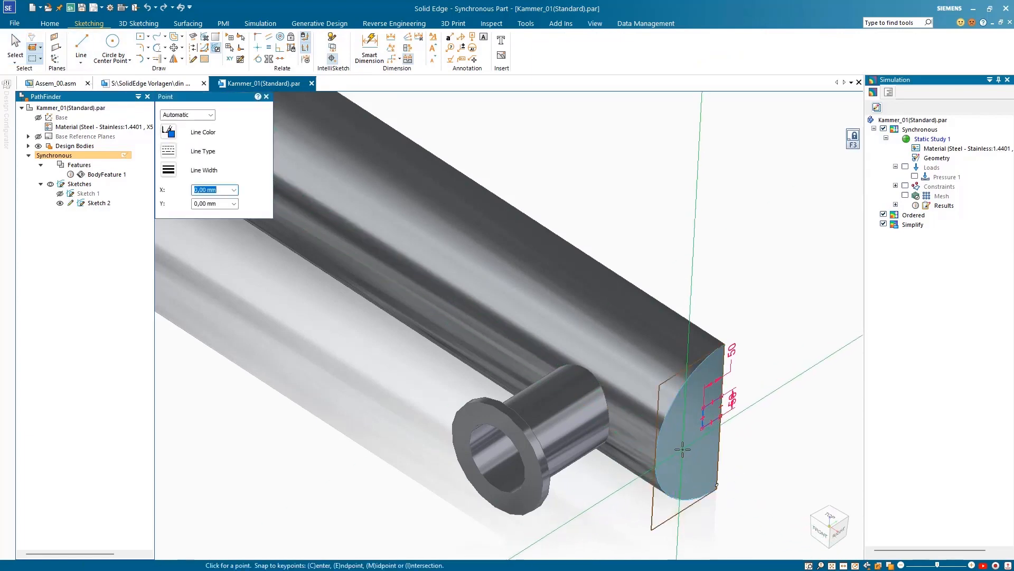
pyautogui.click(260, 23)
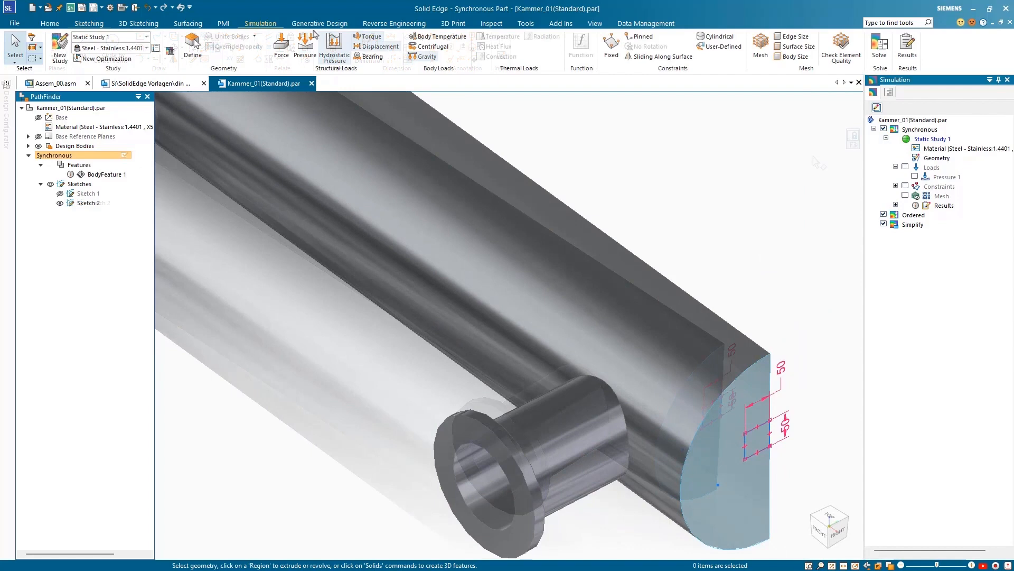
pyautogui.click(282, 46)
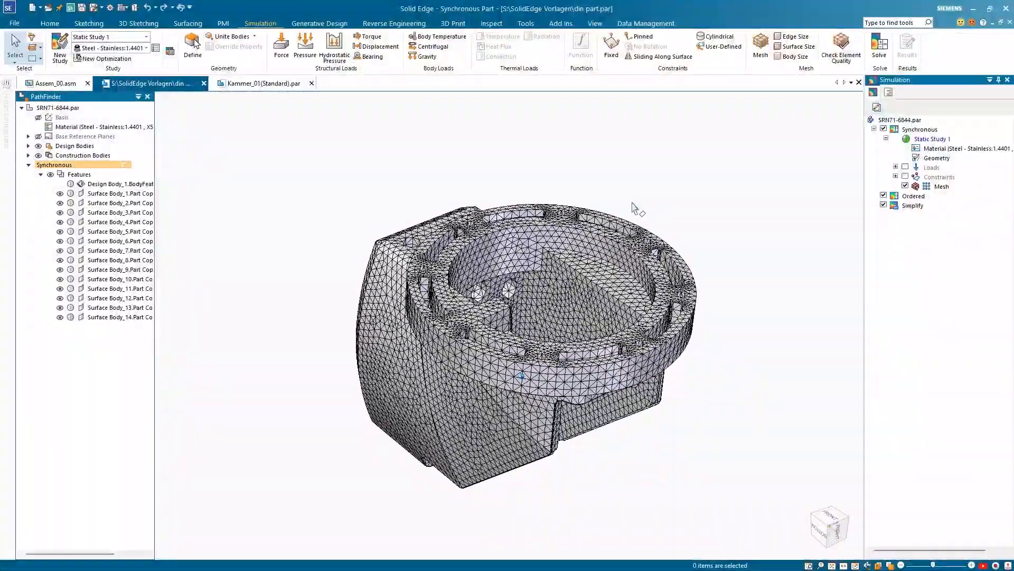
pyautogui.moveTo(841, 49)
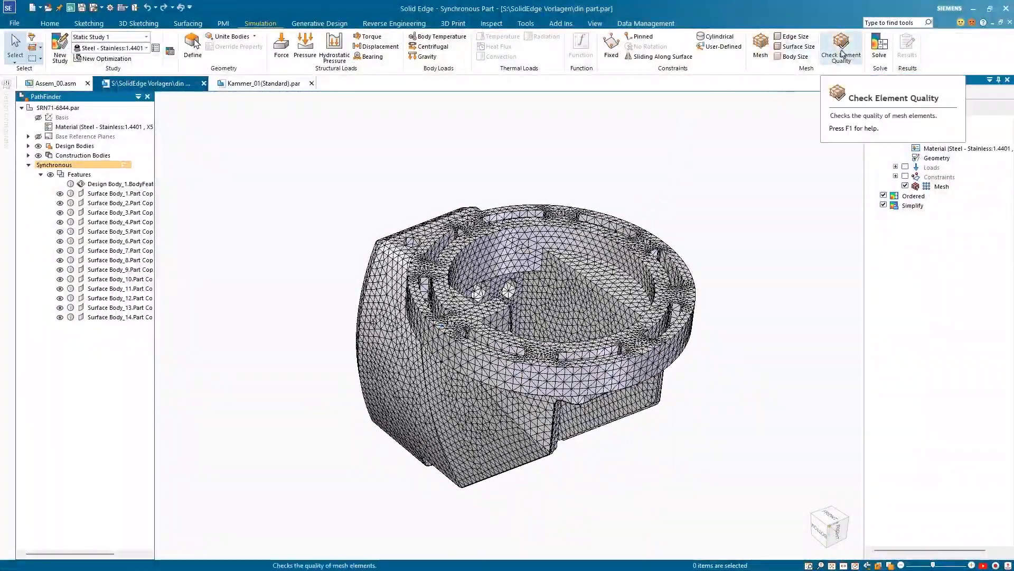
# Open Check Element Quality from the Simulation tab's Mesh group
pyautogui.click(840, 47)
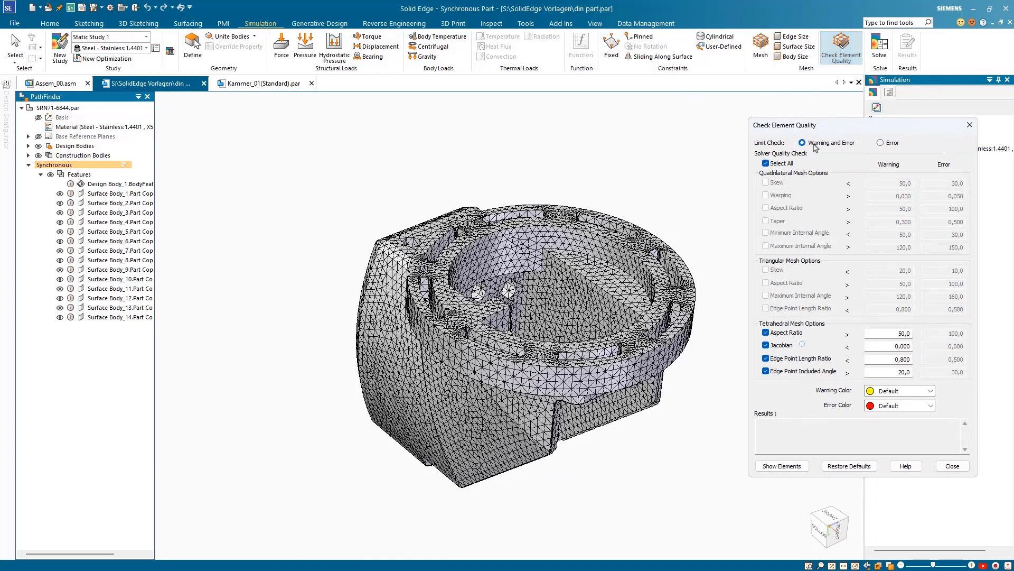
# Highlight the 26 error and 23 warning elements, then close the quality check
pyautogui.click(781, 465)
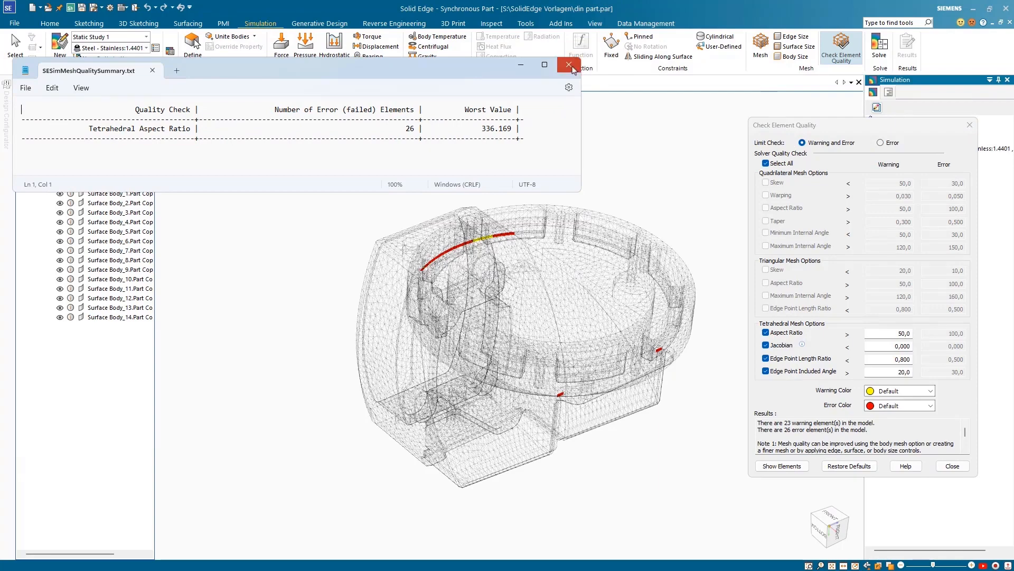
pyautogui.click(568, 66)
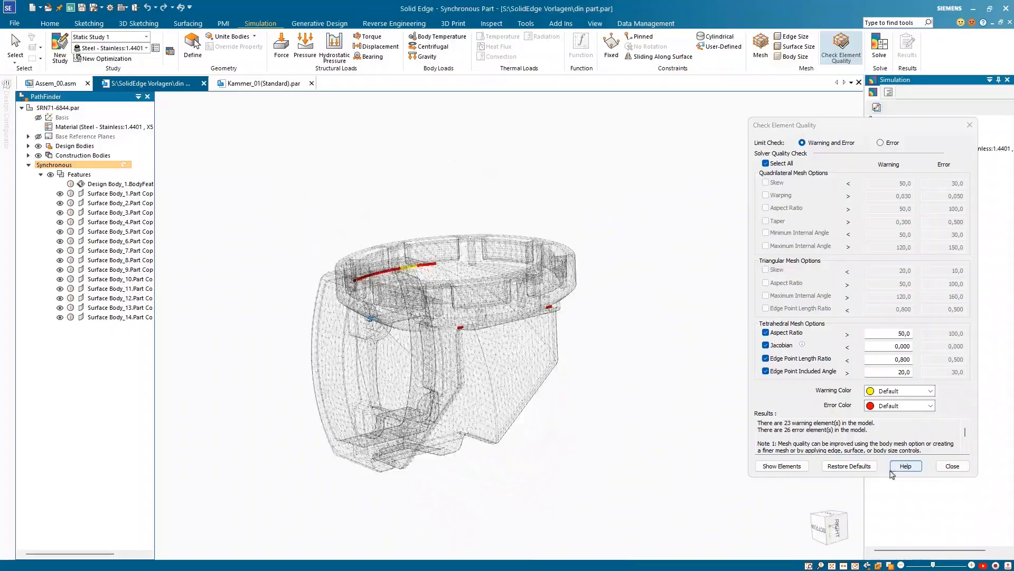
pyautogui.click(951, 466)
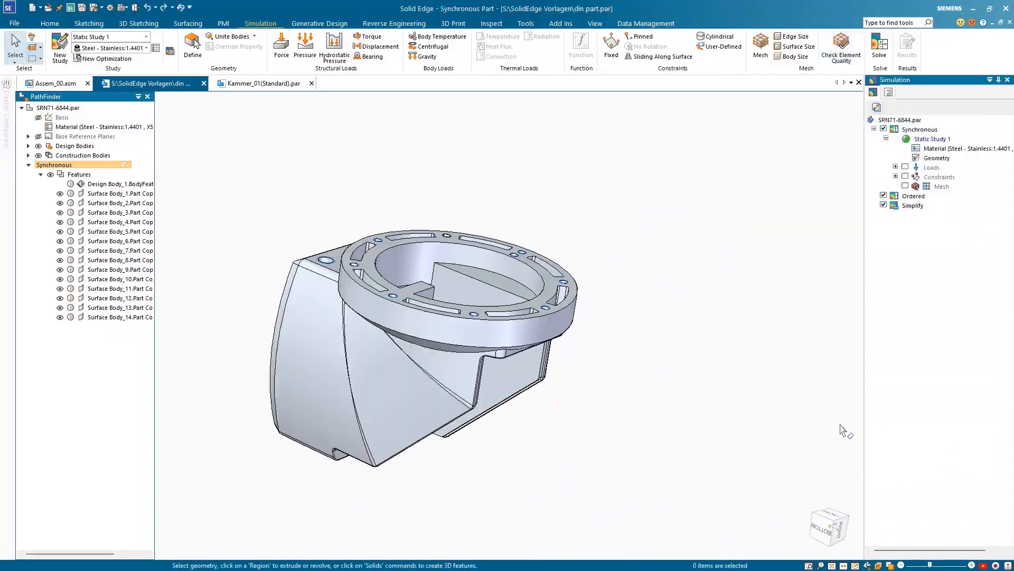